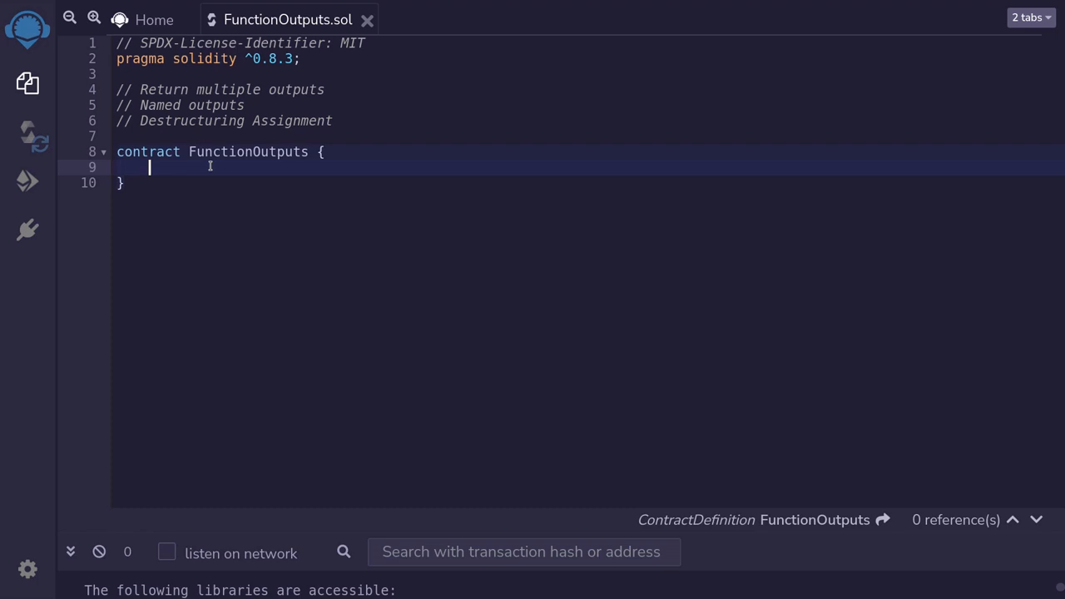
Declare function returnMany() public pure returns (uint, bool) inside the contract.
type("function")
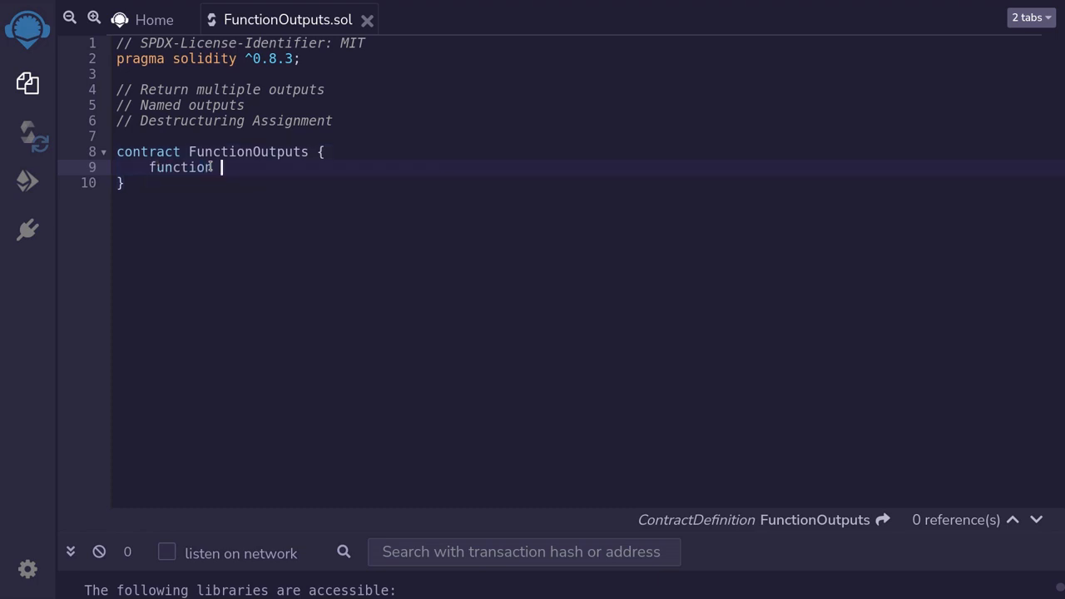
type("returnMa")
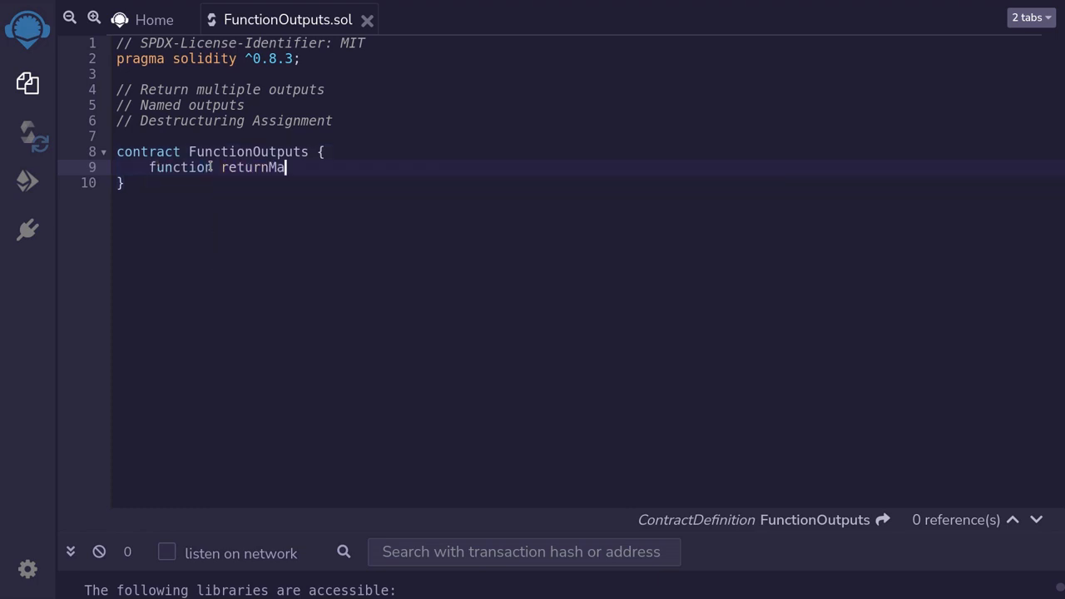
type("ny")
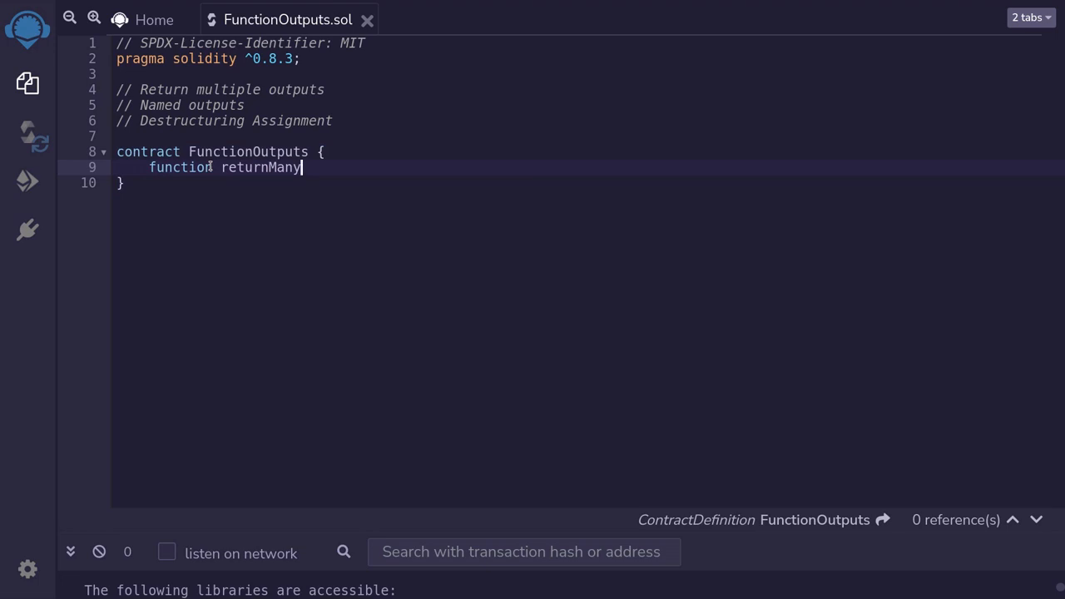
type("()")
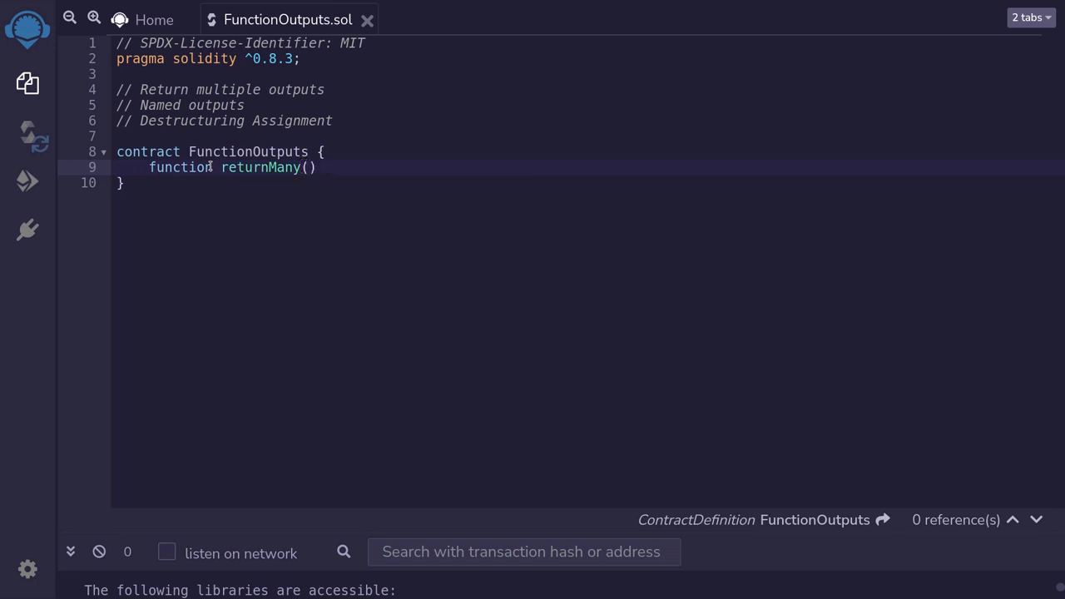
type("public")
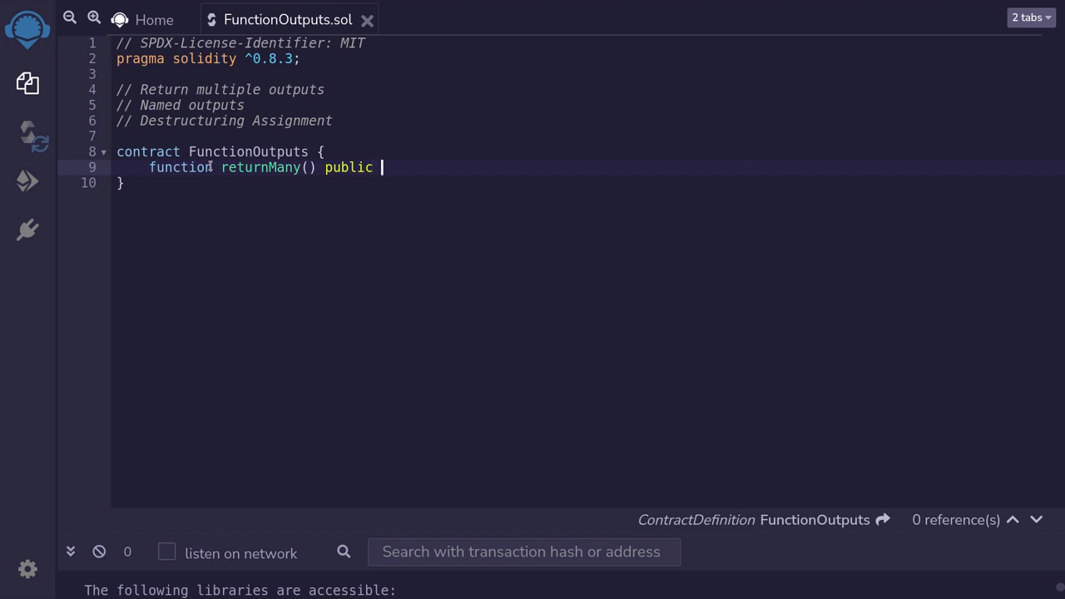
type("pure")
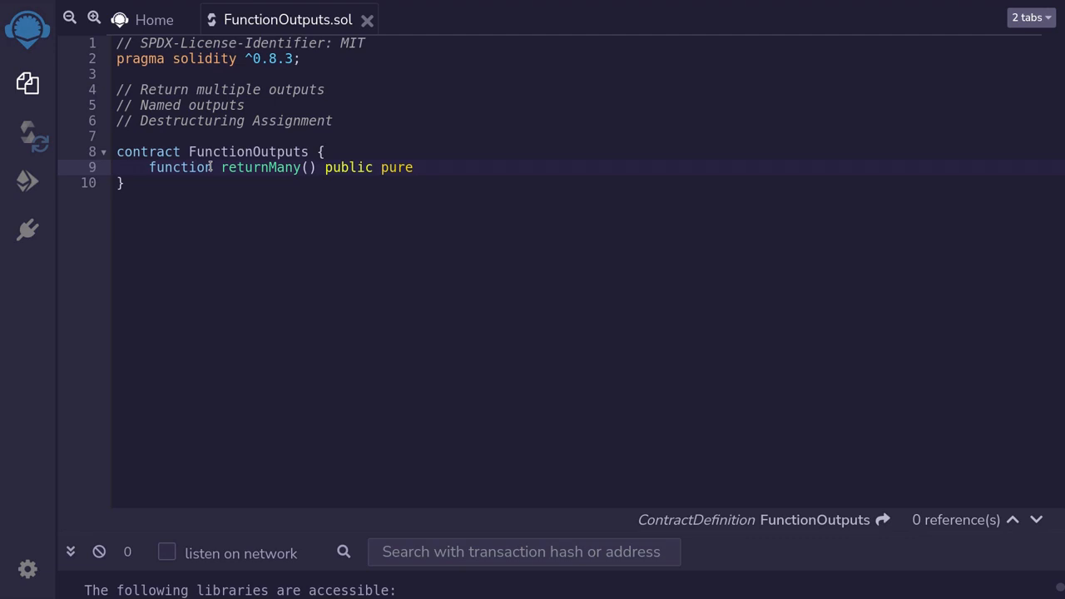
type("returns (")
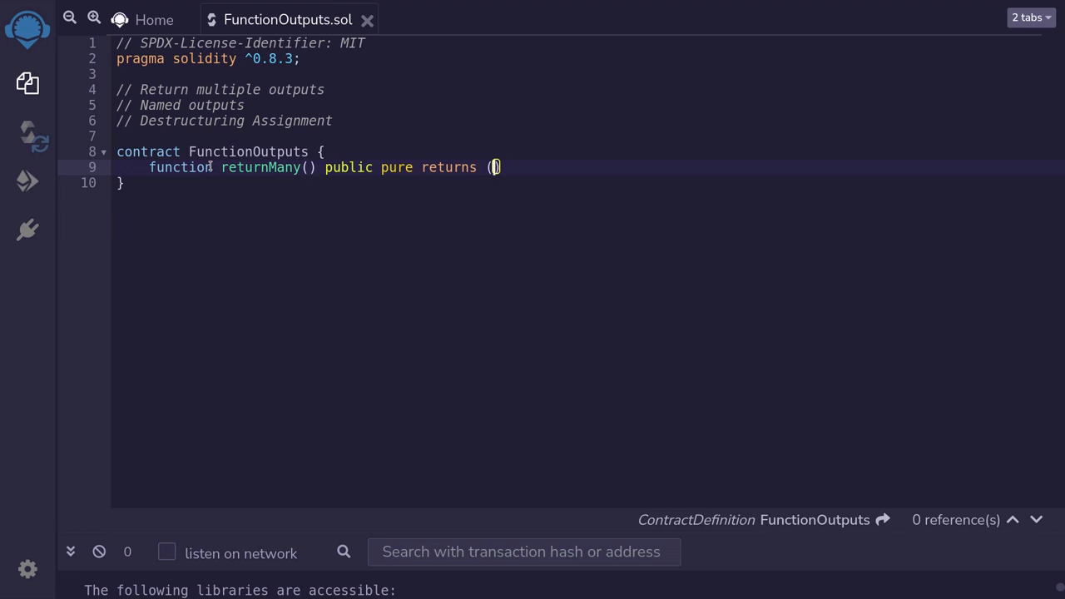
type("uint,")
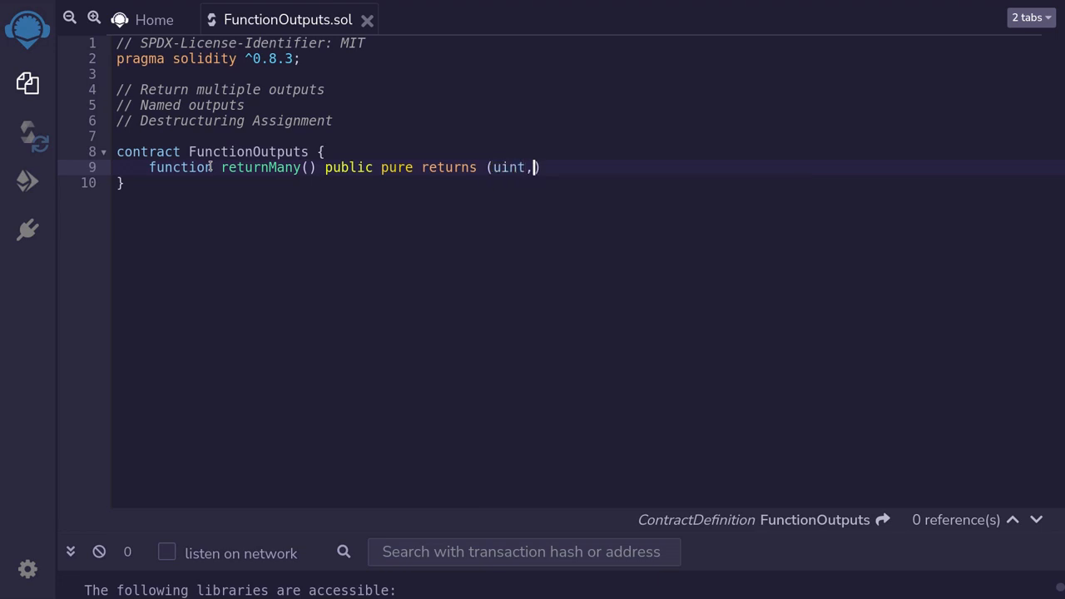
type("bool)")
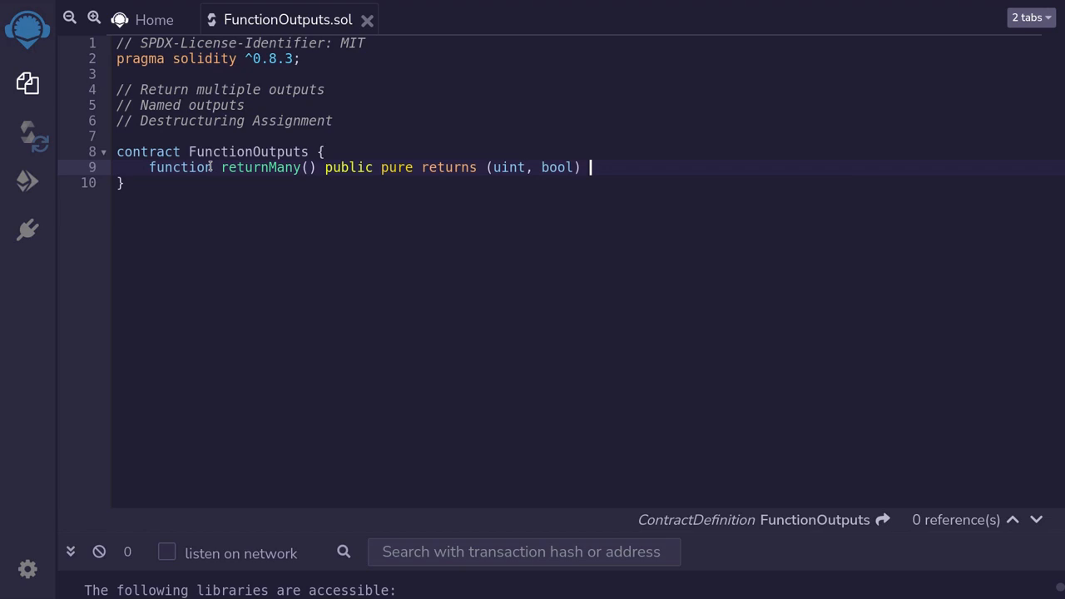
Give returnMany a body that returns (1, true).
type("{")
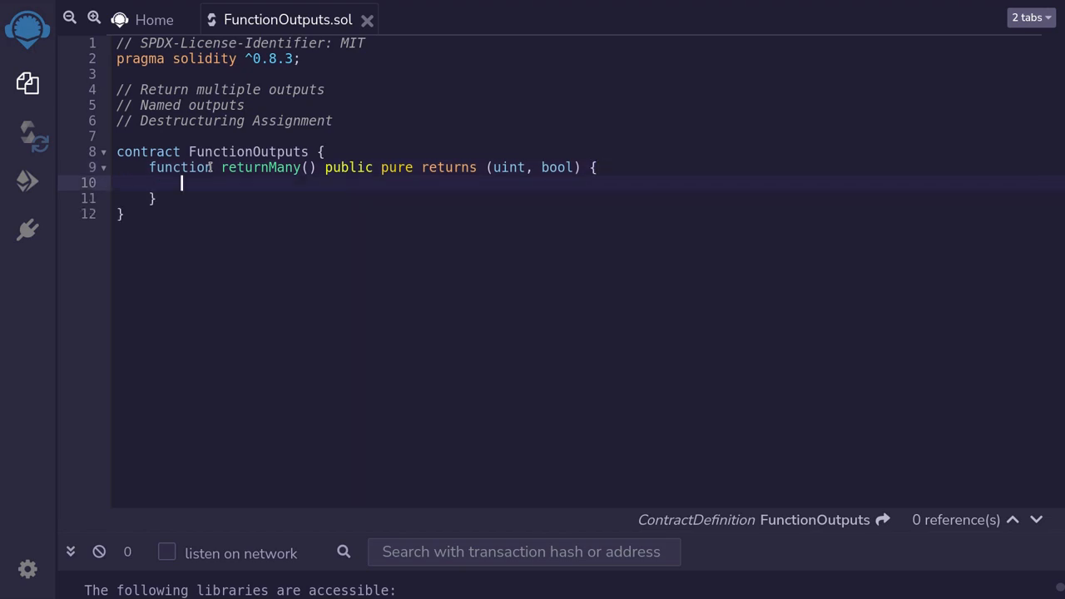
type("return")
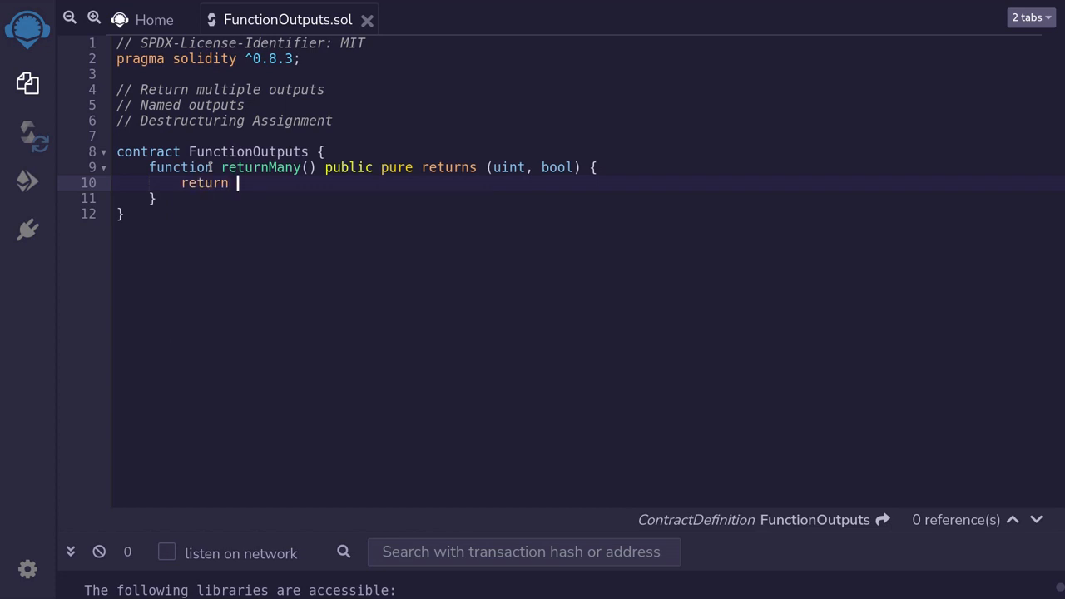
type("(1, )")
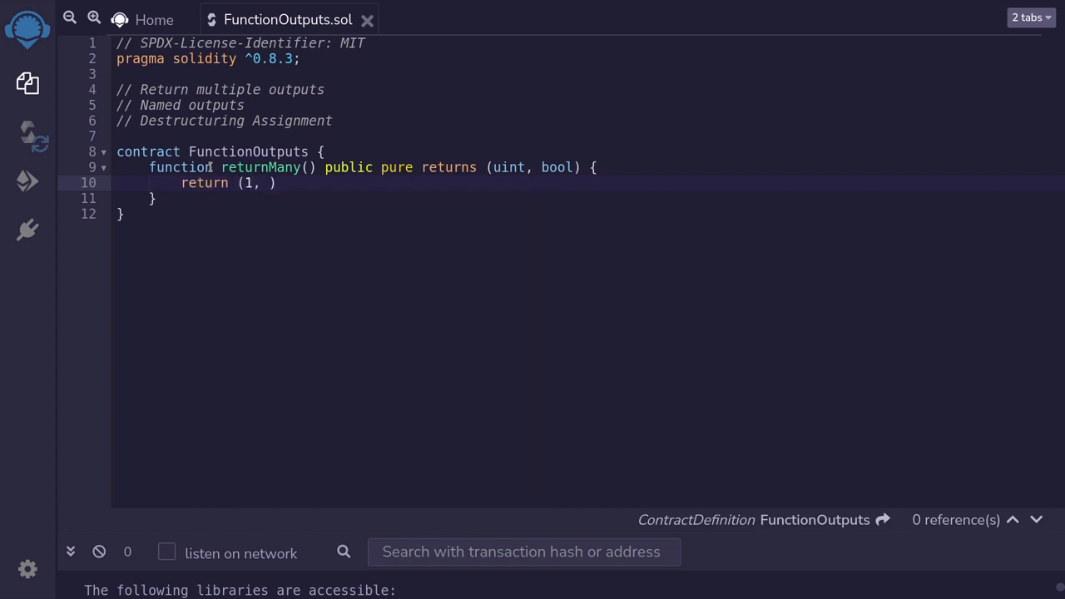
type("true);")
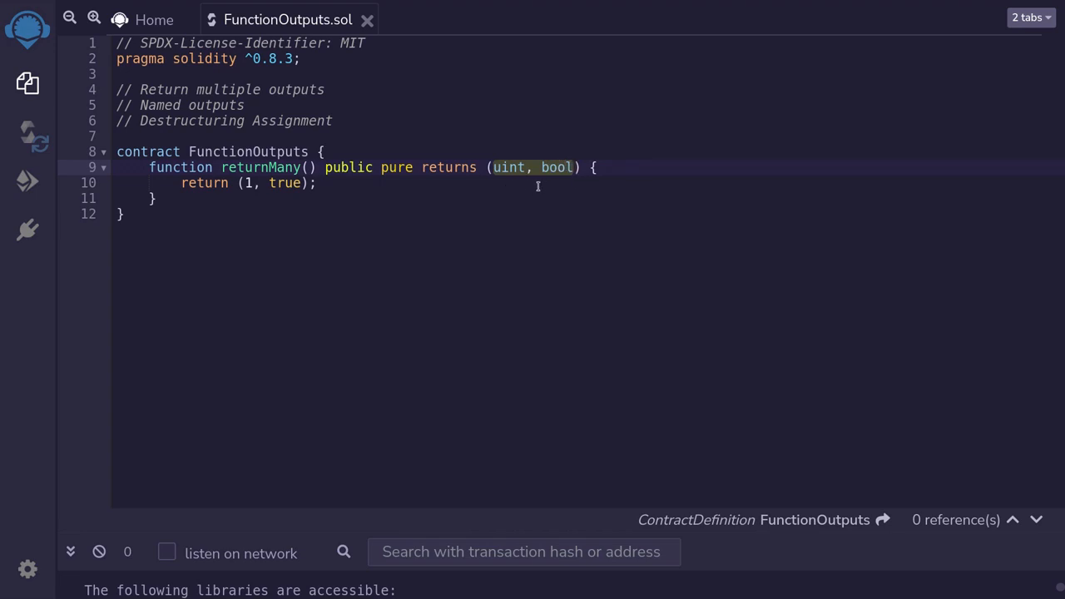
mouse_move(534, 190)
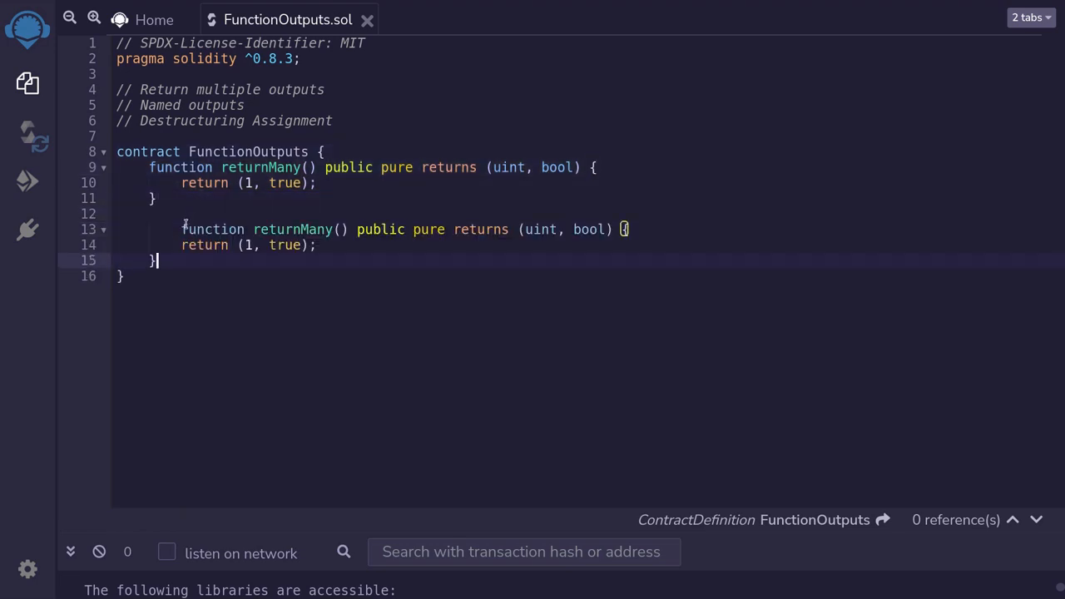
Rename the pasted copy to named and name its outputs uint x and bool b.
type("na")
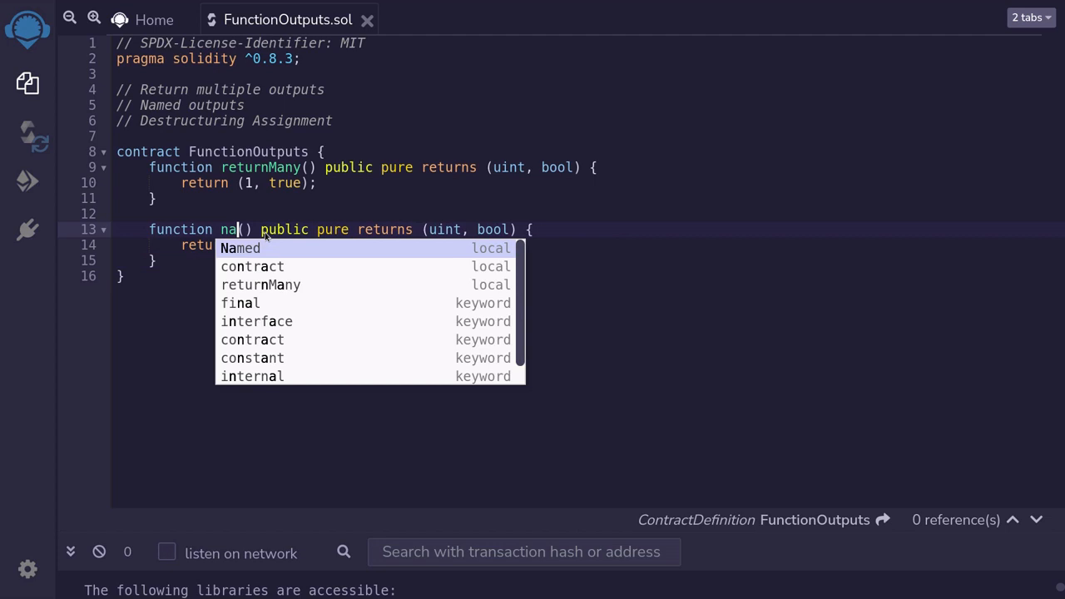
type("med")
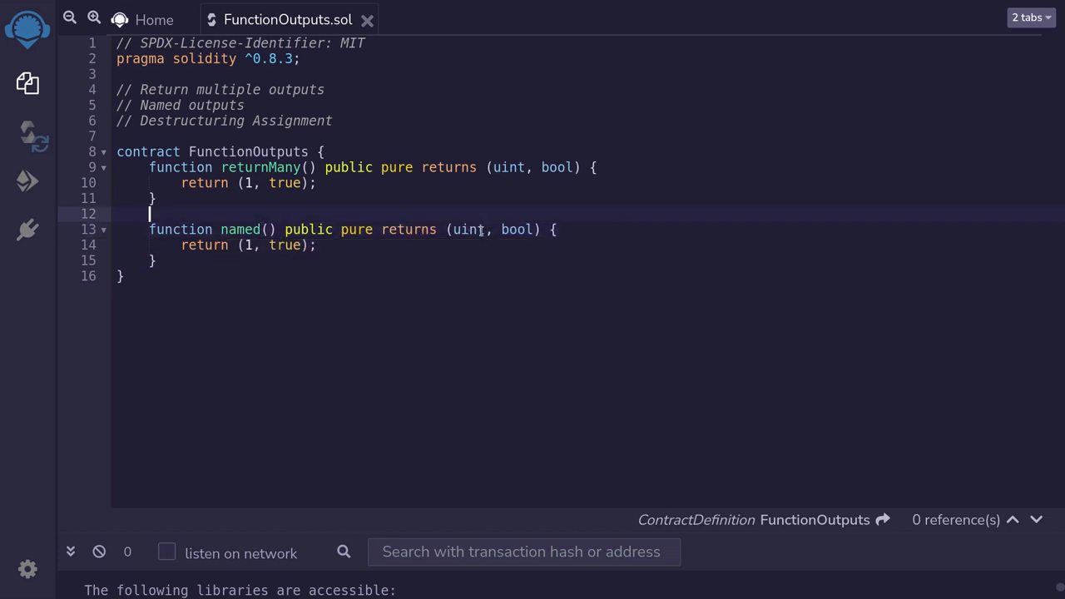
left_click(498, 279)
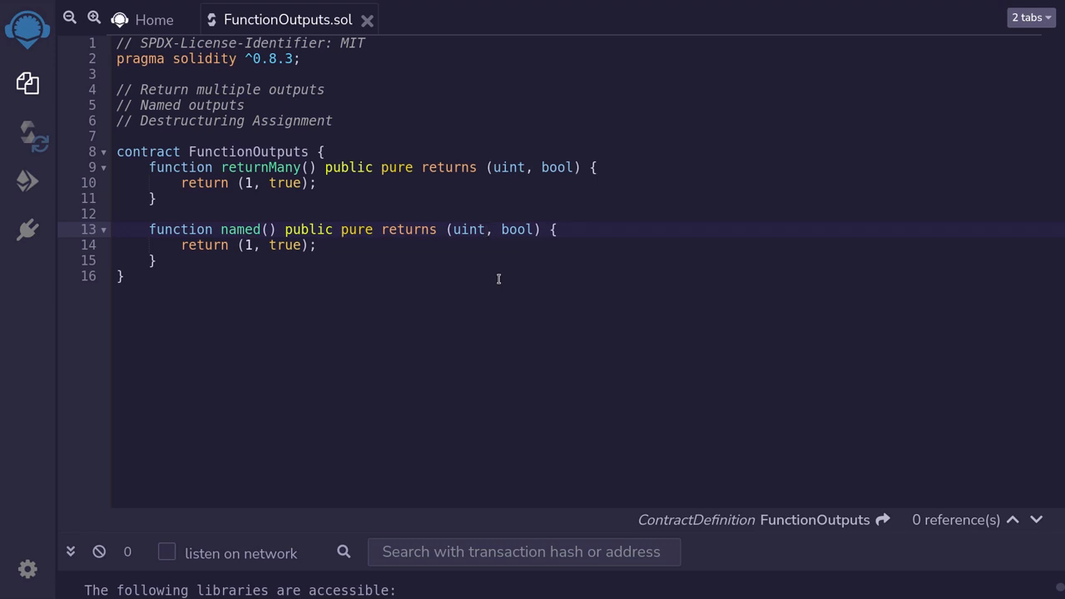
left_click(488, 229)
type(" x")
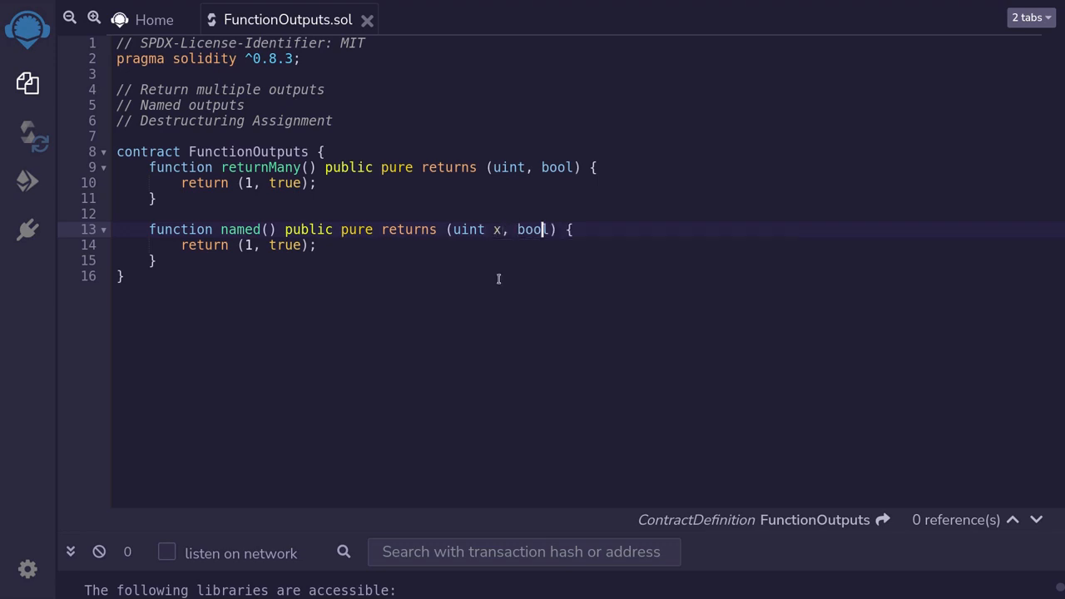
type("b")
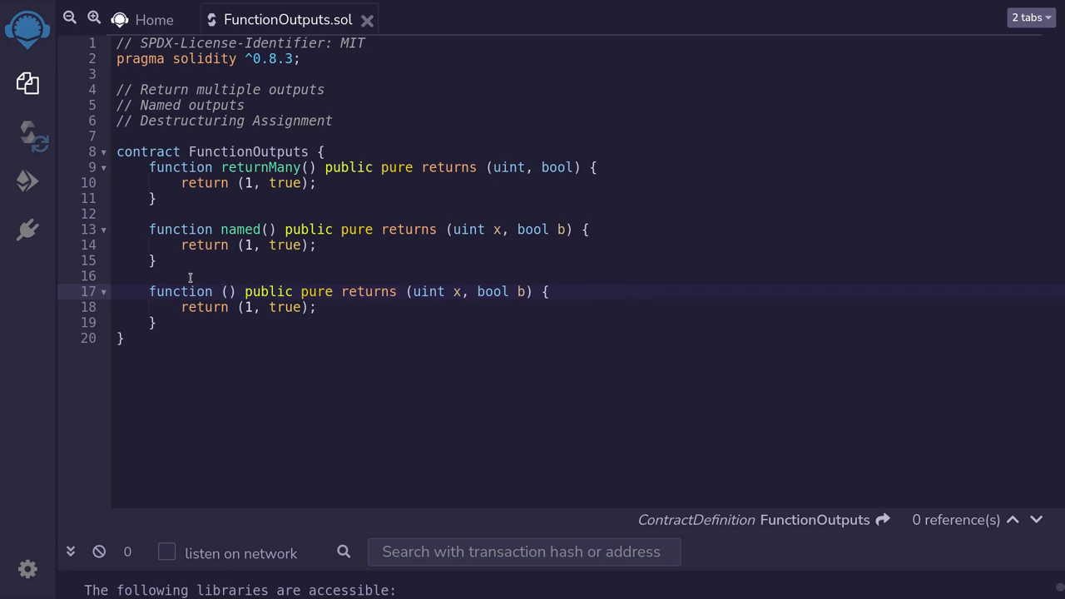
Rename the third copy to assigned and replace its return with x = 1; b = true;.
type("assigned")
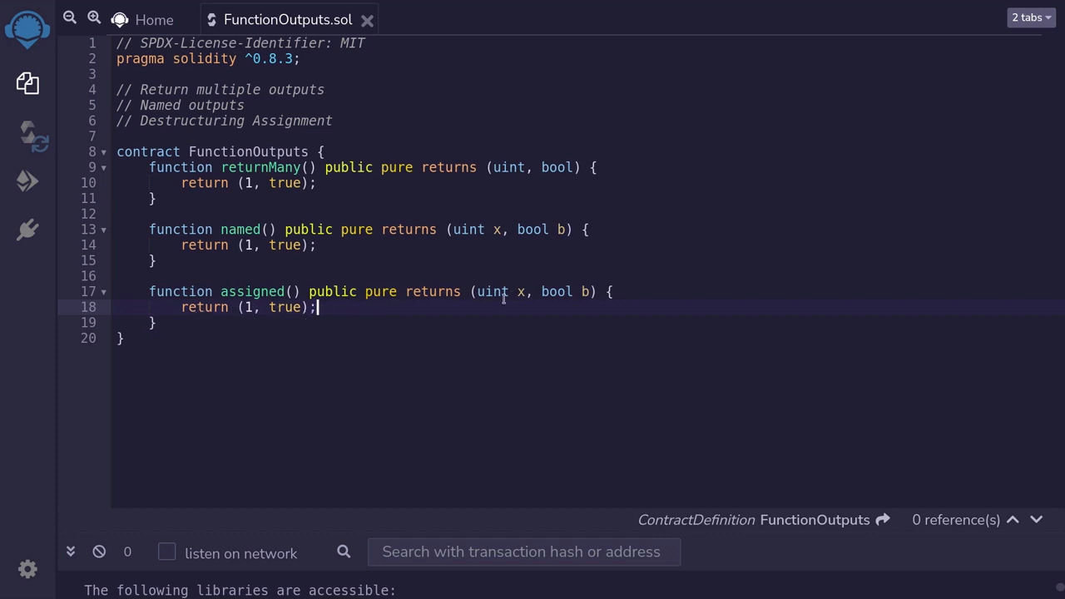
mouse_move(360, 311)
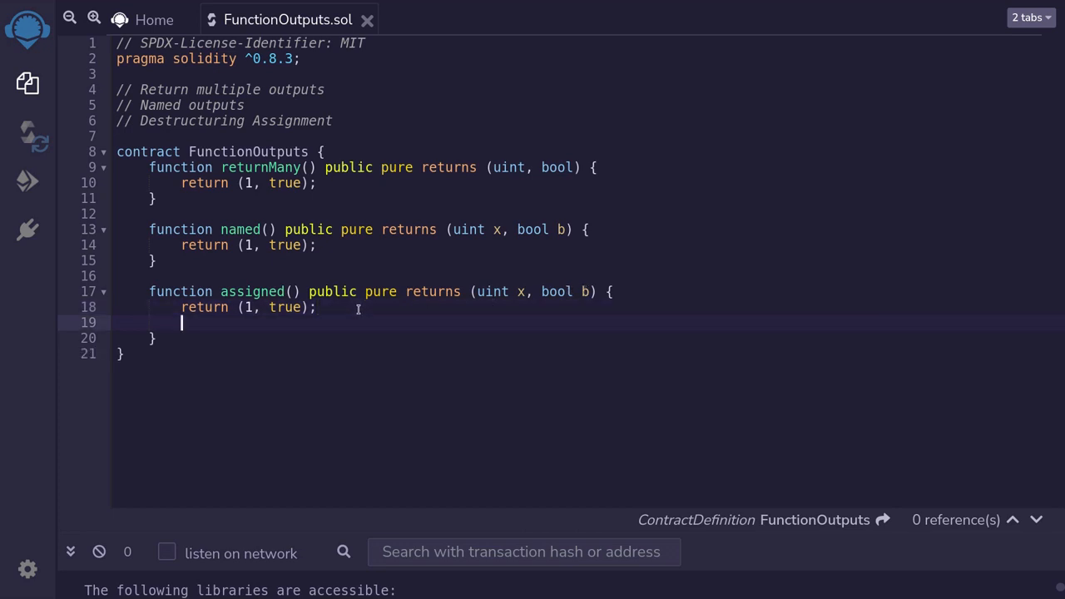
type("x =")
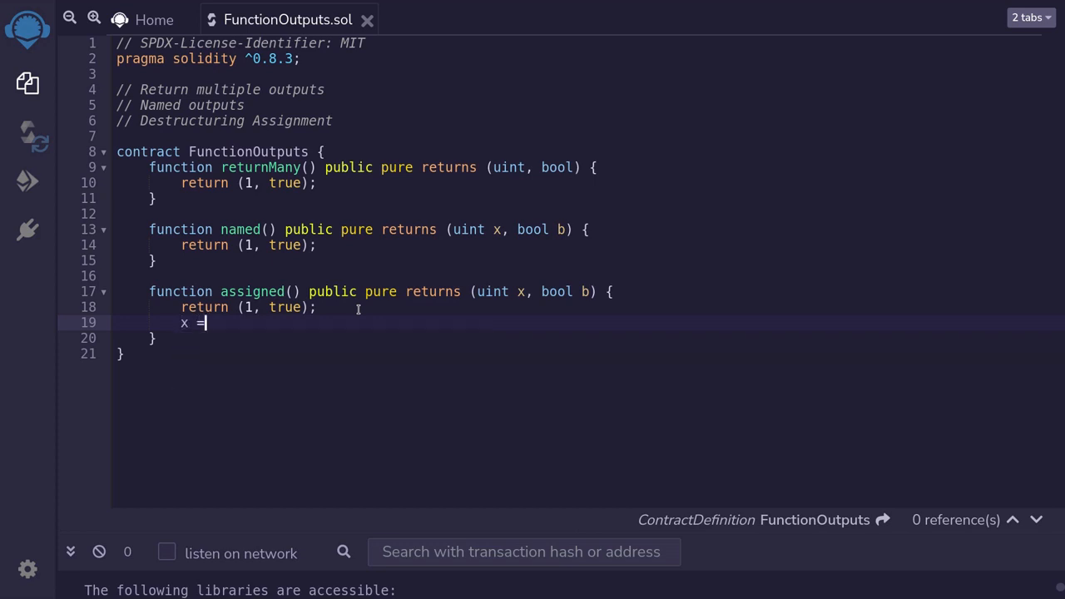
type("1;")
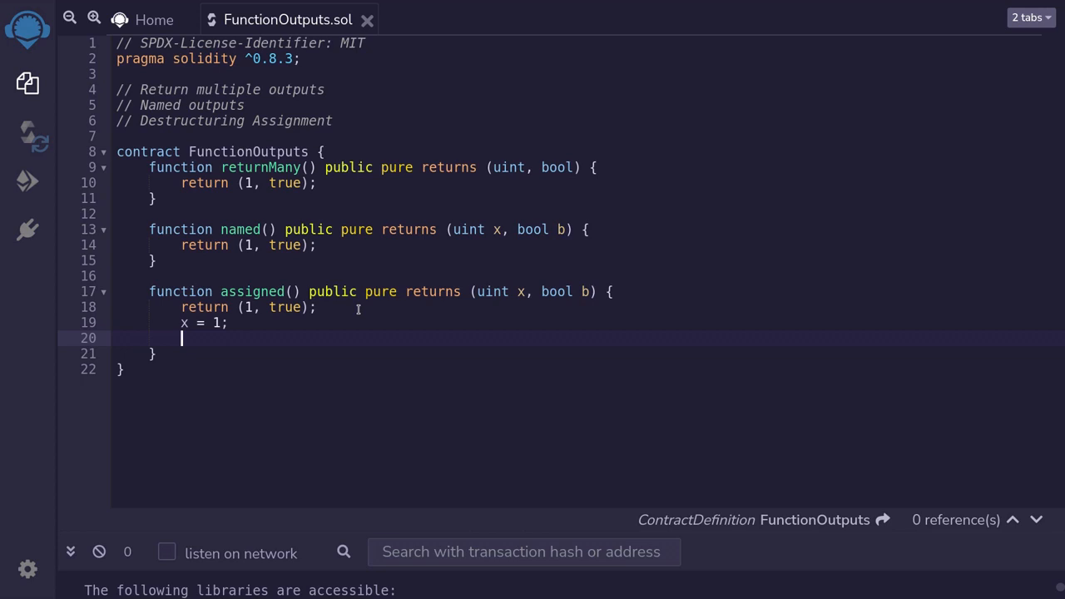
type("b")
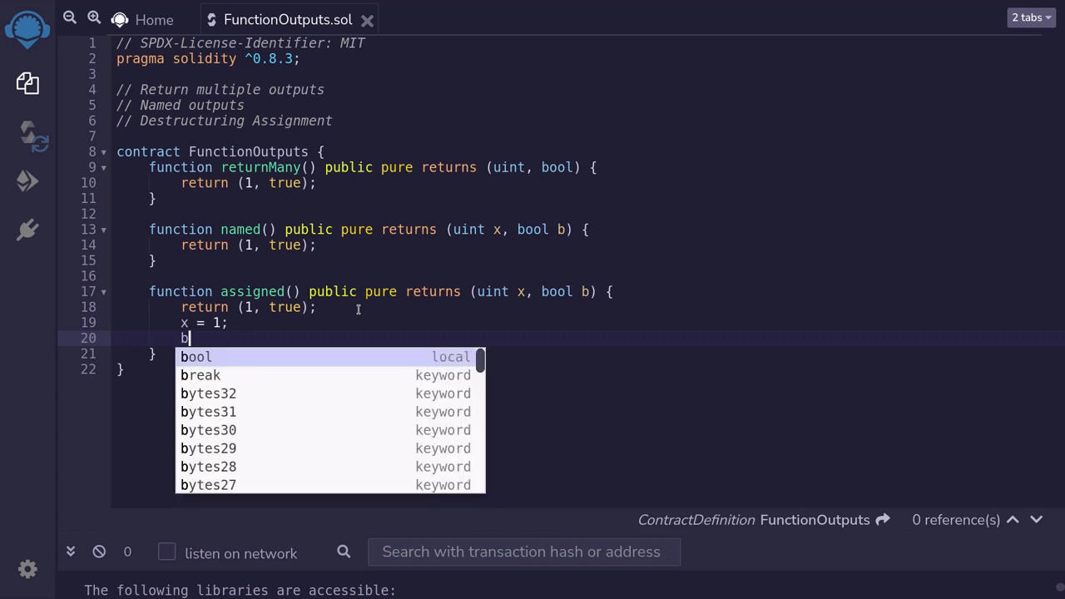
type("= true;")
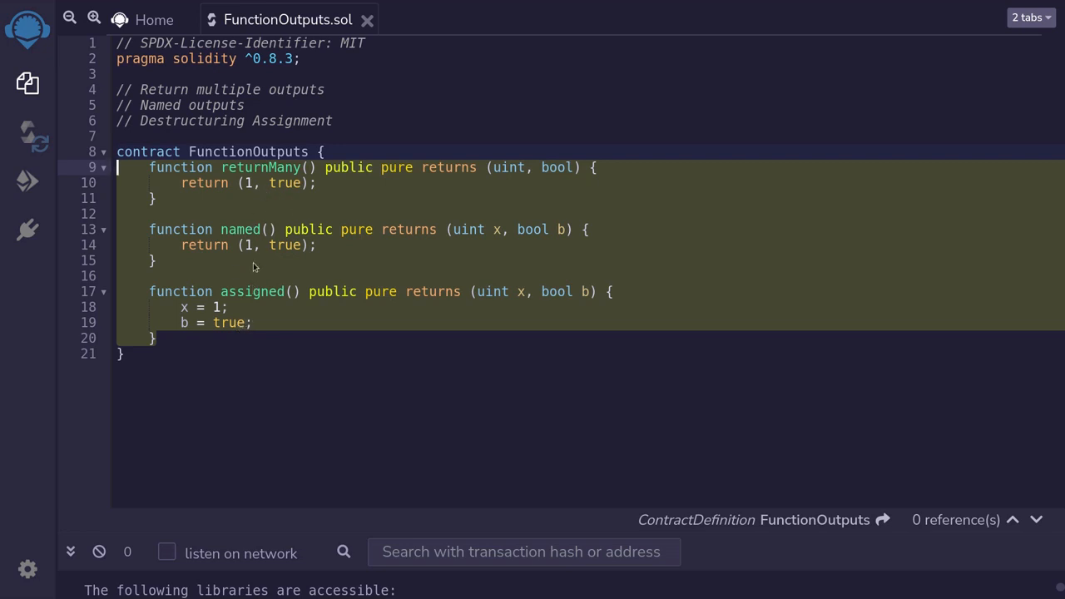
left_click(333, 120)
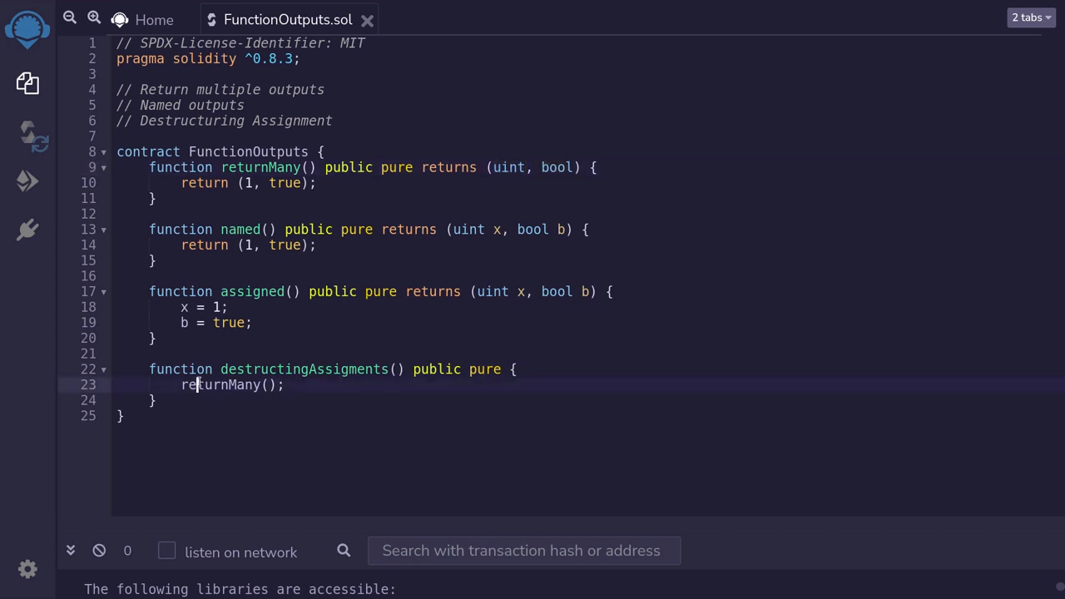
Write (uint x, bool b) = returnMany(); in destructingAssigments.
double_click(222, 384)
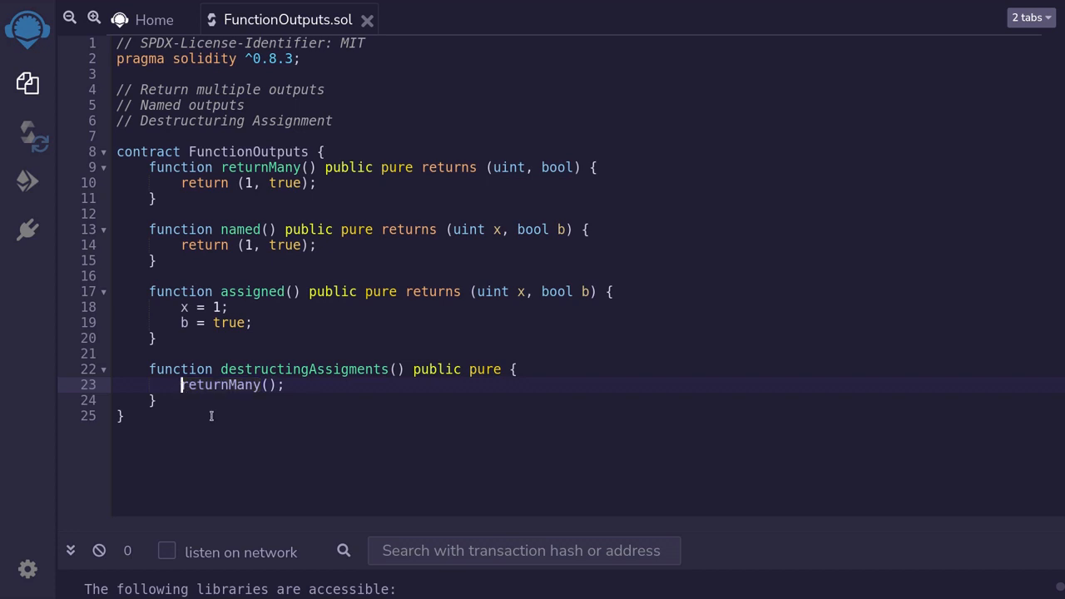
type("()")
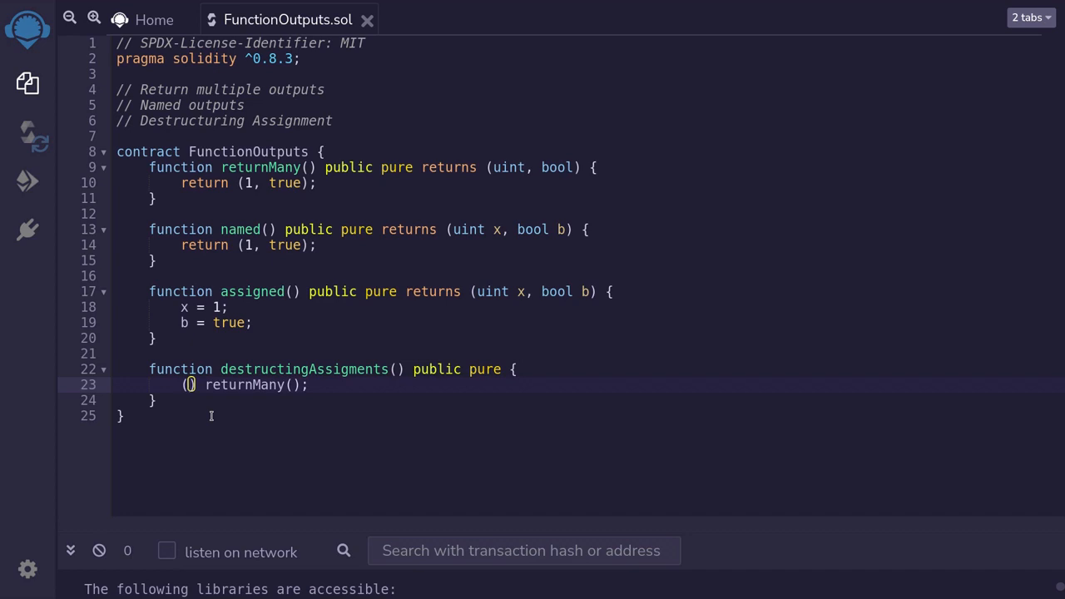
type("uint")
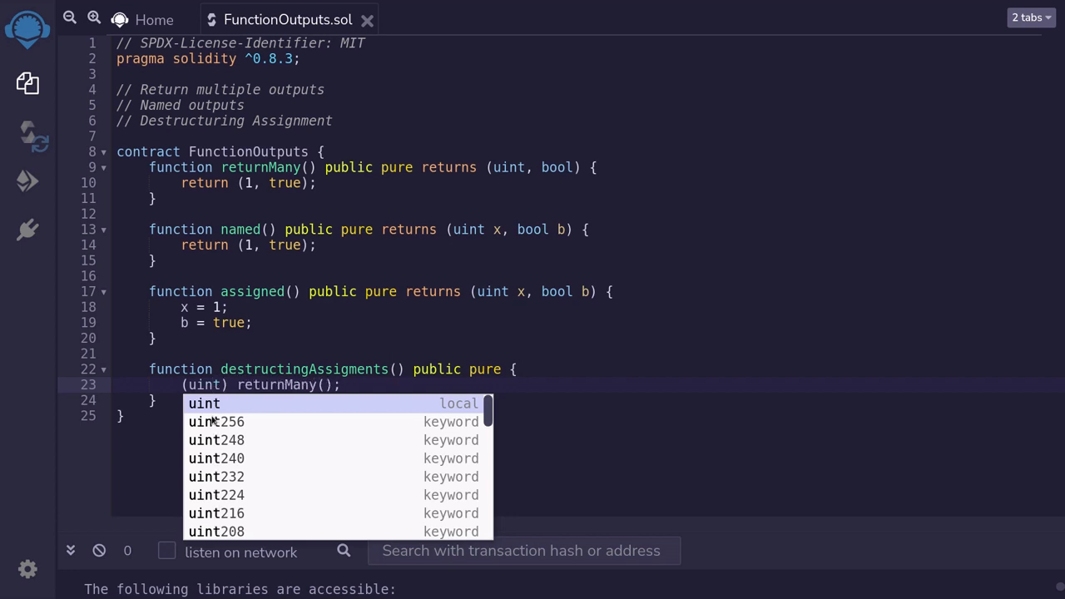
mouse_move(546, 177)
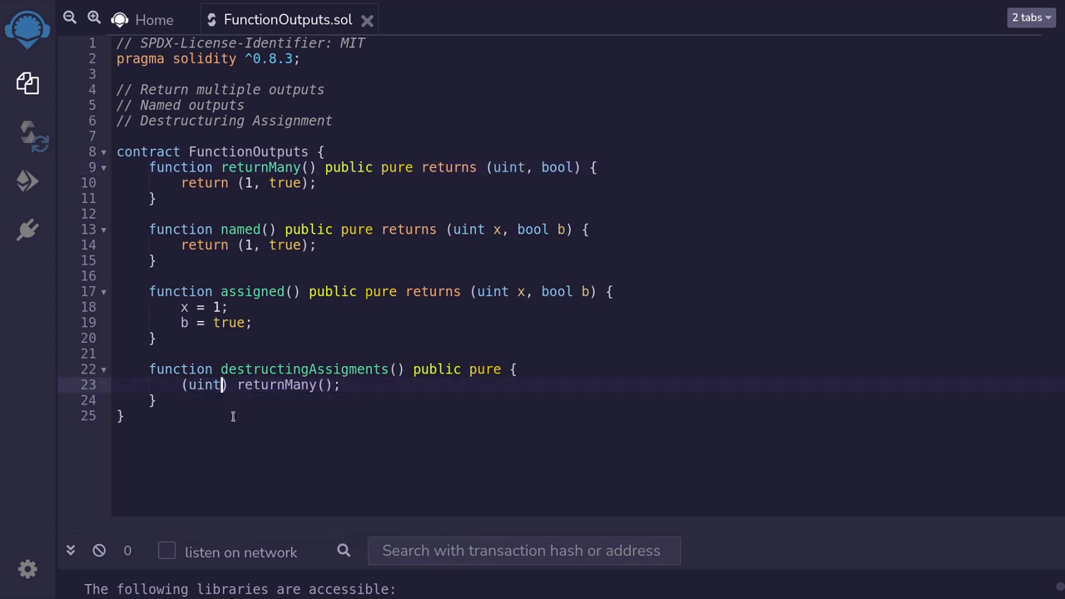
type("x,")
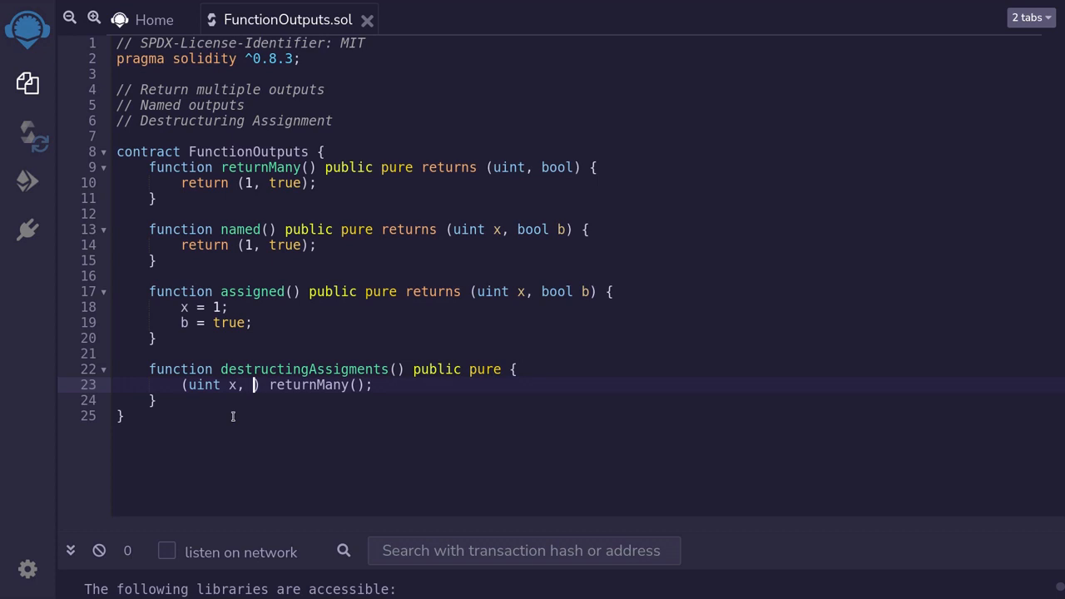
type("bool")
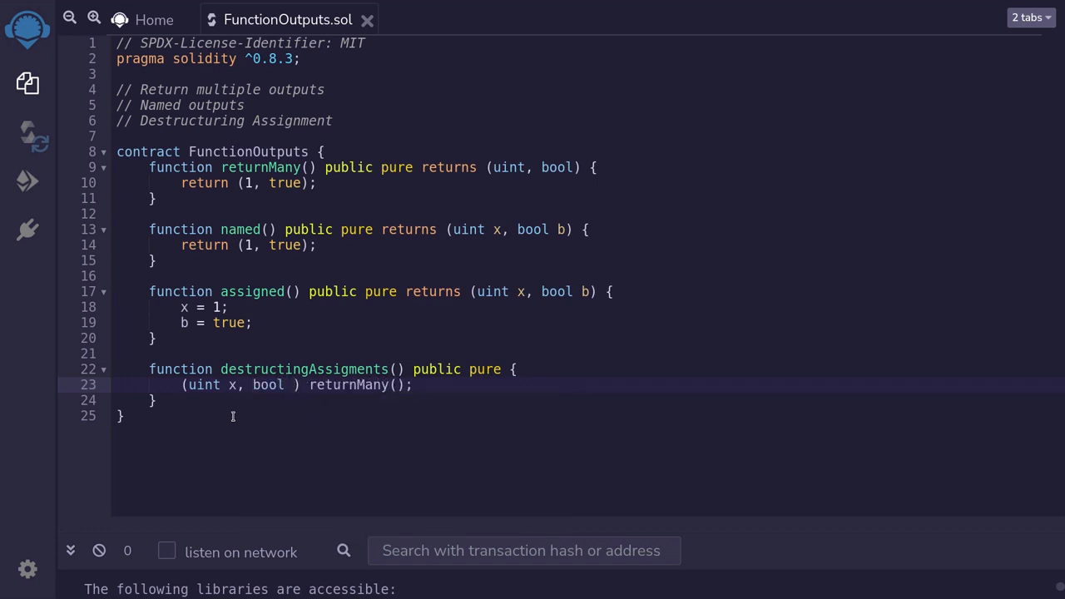
type("b")
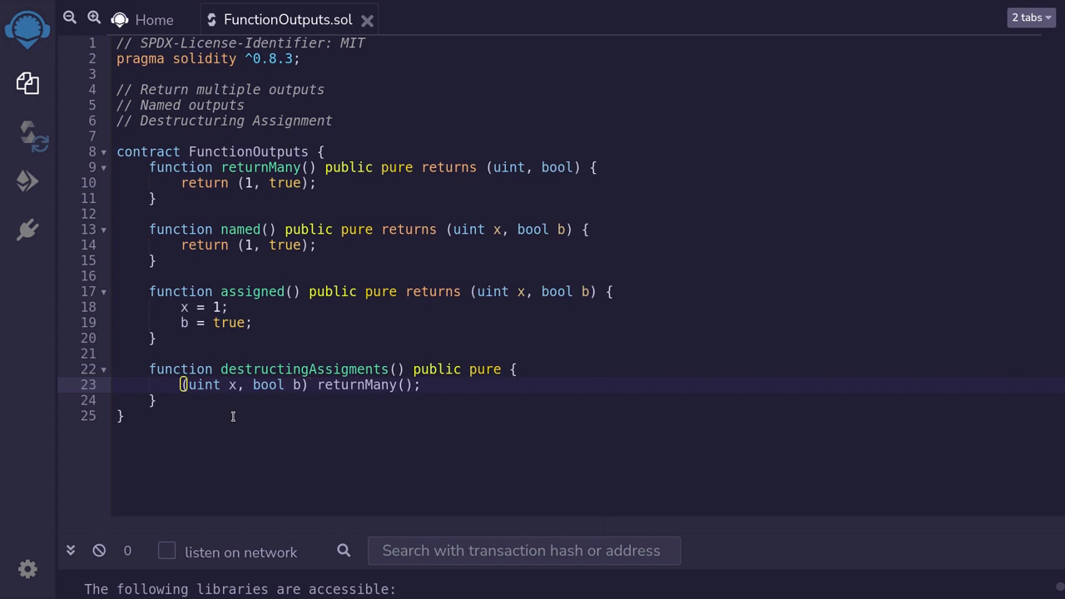
type("=")
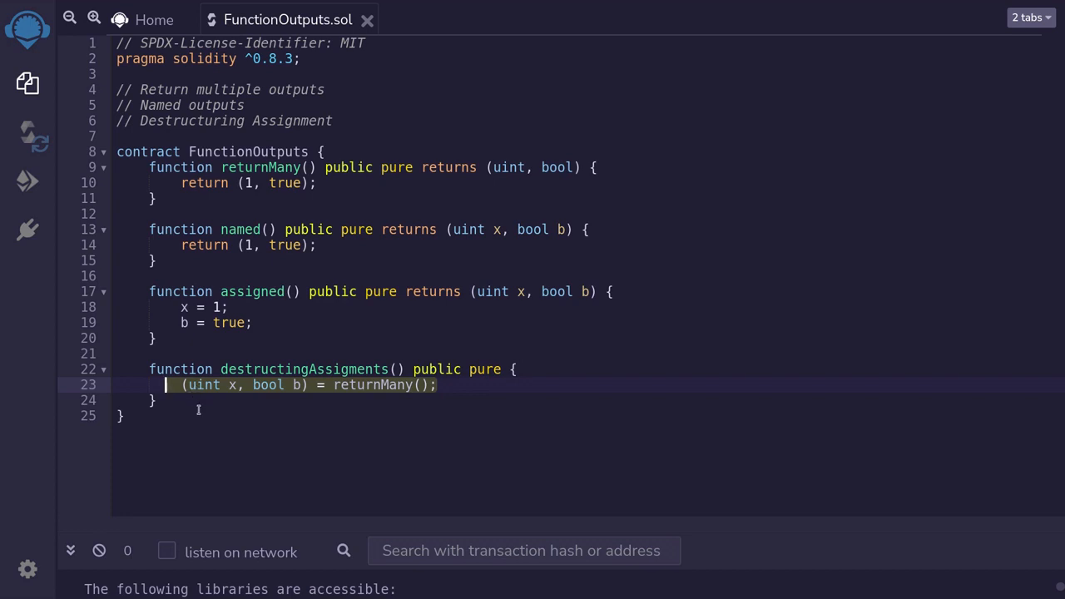
mouse_move(258, 393)
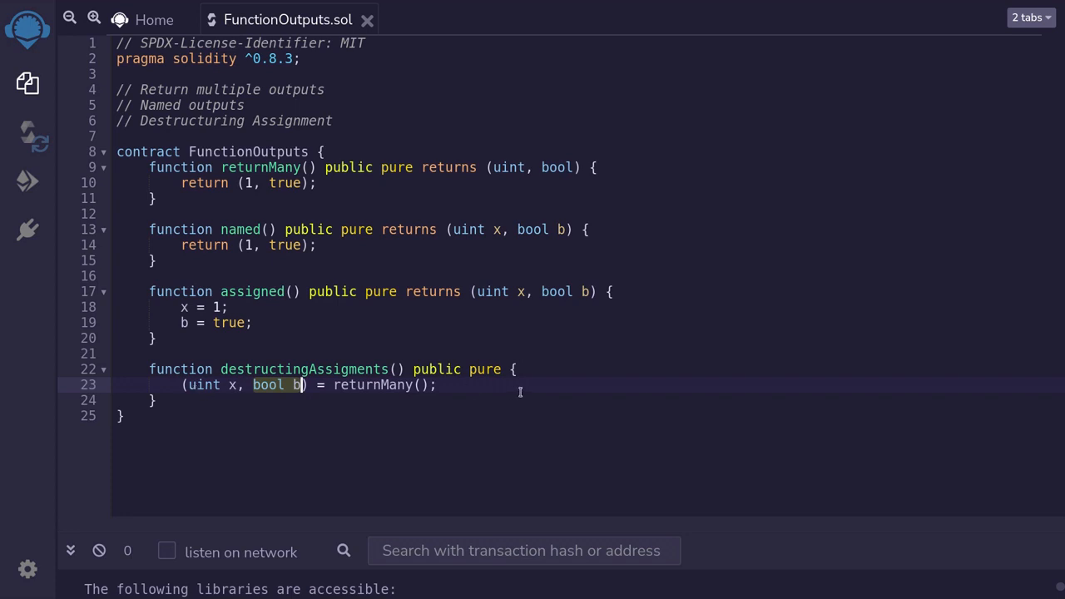
Duplicate the destructuring line and change it to (, bool _b) = returnMany();.
type("(uint x, bool b) = returnMany();")
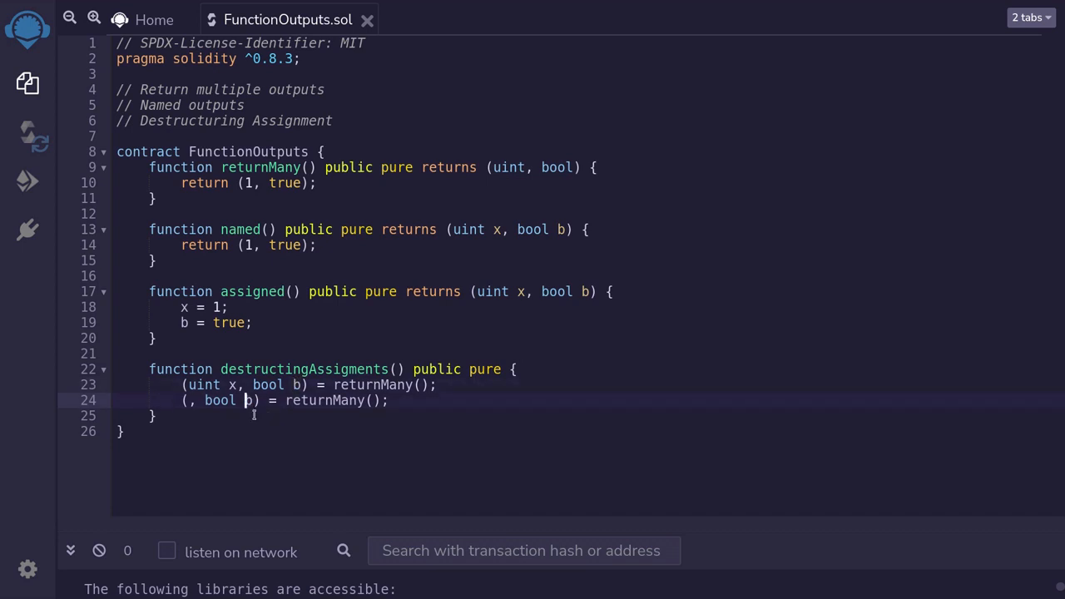
type("_")
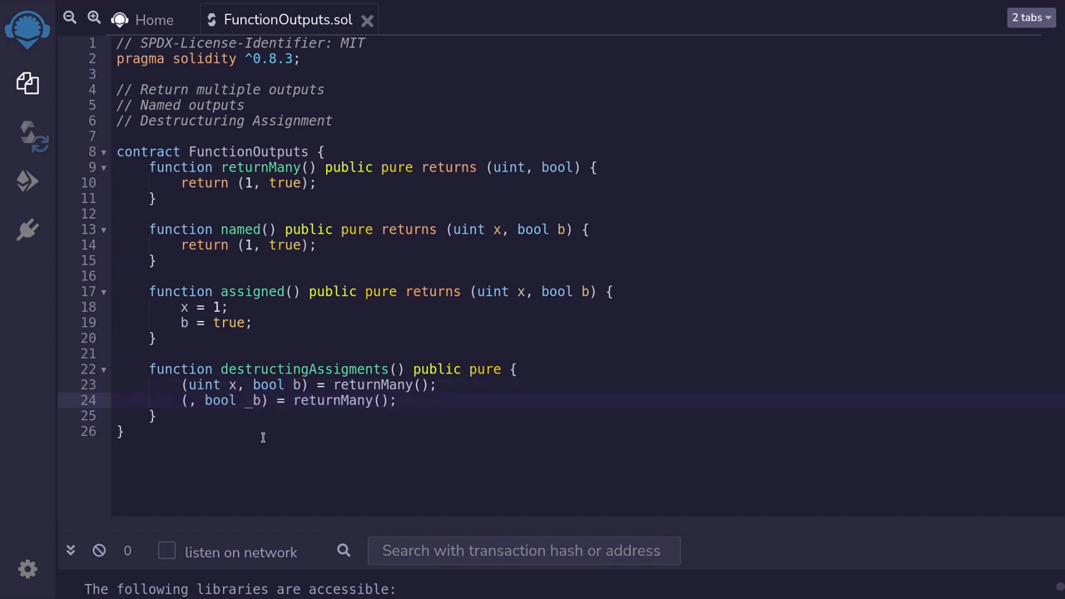
left_click(175, 400)
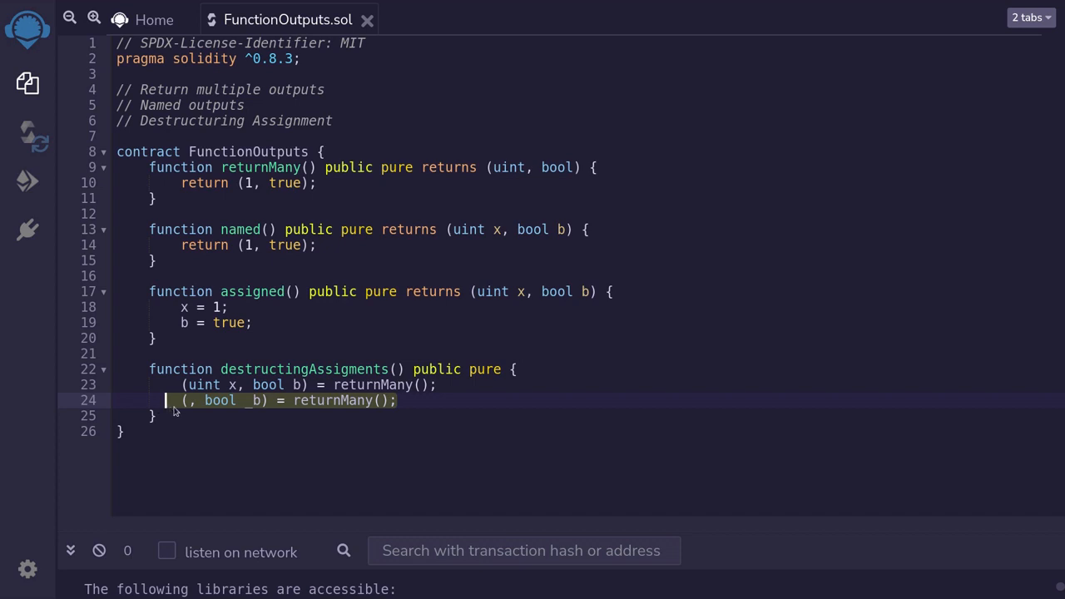